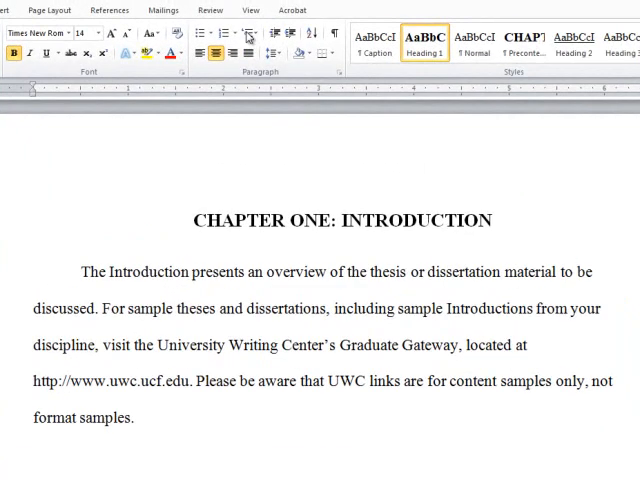
- Show the Navigation Pane, visit List of Figures and List of Tables, then return to Chapter One
left_click(250, 10)
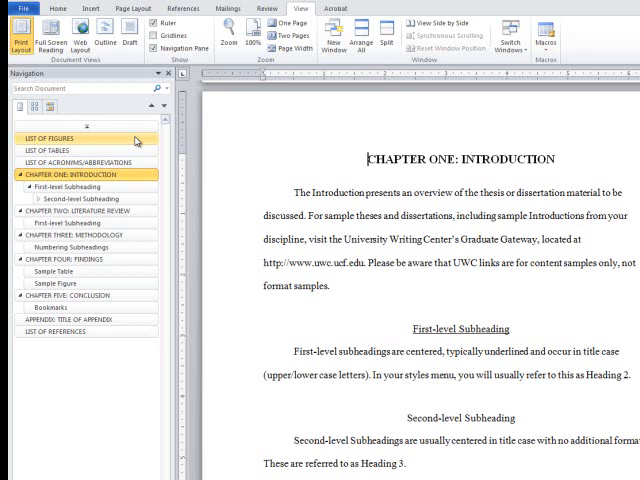
left_click(48, 138)
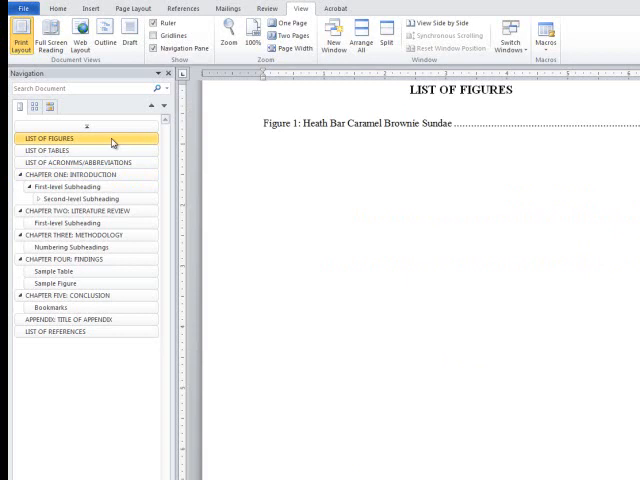
left_click(56, 150)
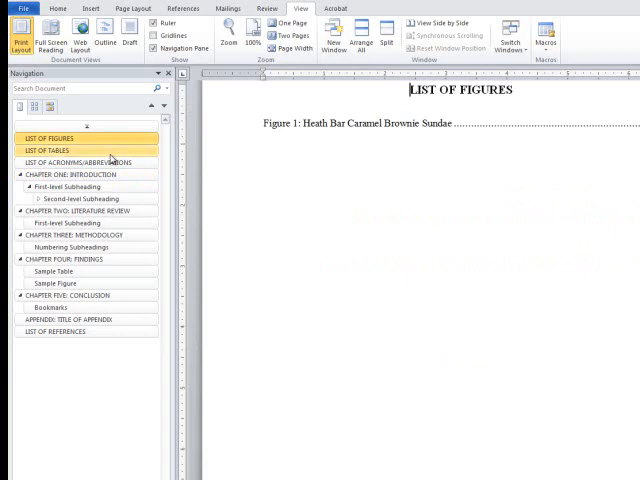
left_click(50, 150)
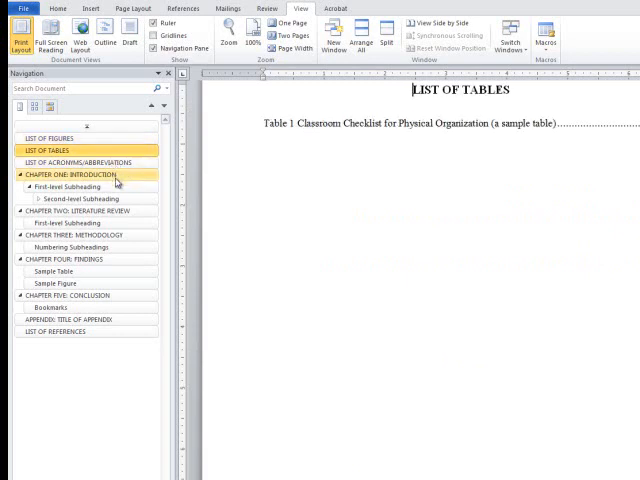
left_click(80, 174)
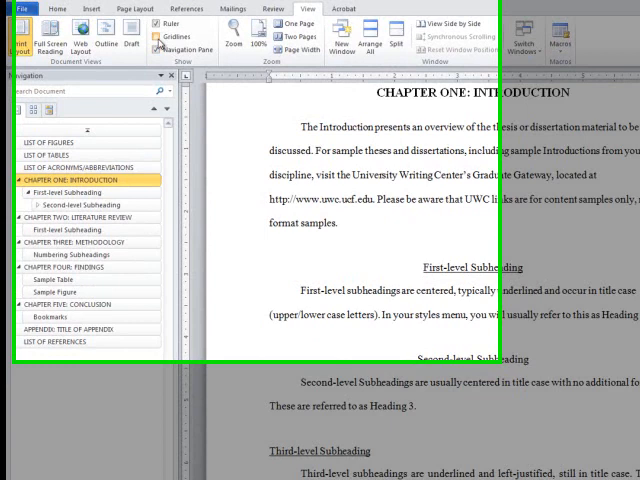
- Apply the Heading 1/Heading 2 linked multilevel numbering scheme to all thesis headings
left_click(56, 8)
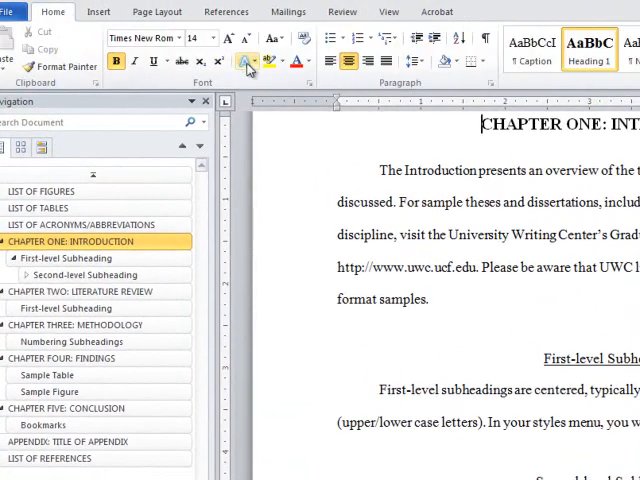
left_click(390, 38)
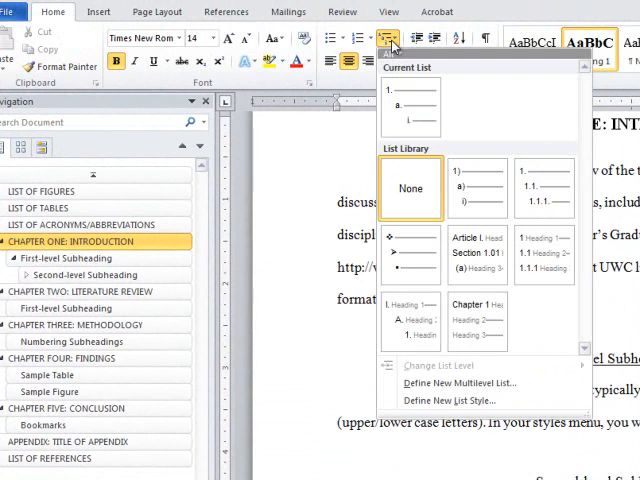
mouse_move(588, 264)
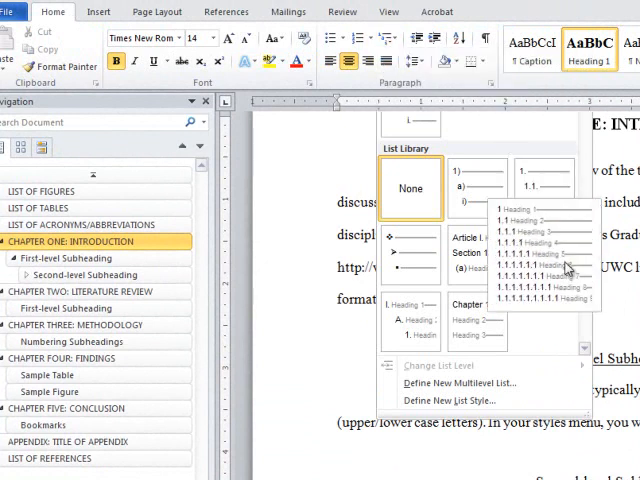
left_click(410, 188)
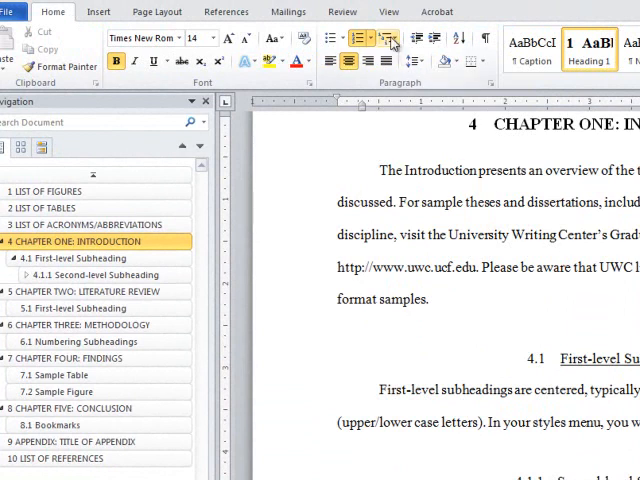
left_click(392, 38)
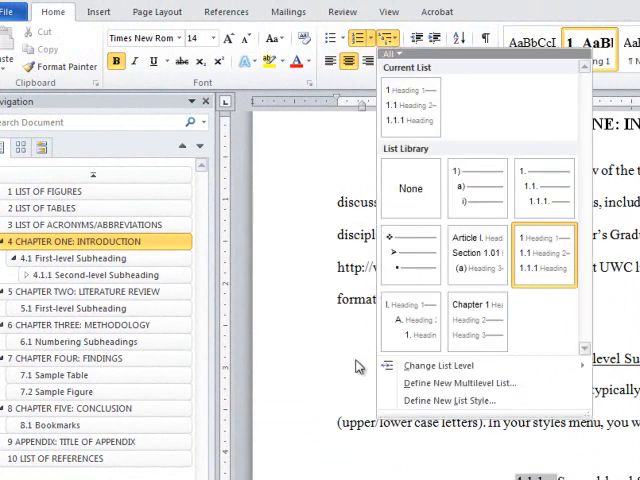
mouse_move(460, 384)
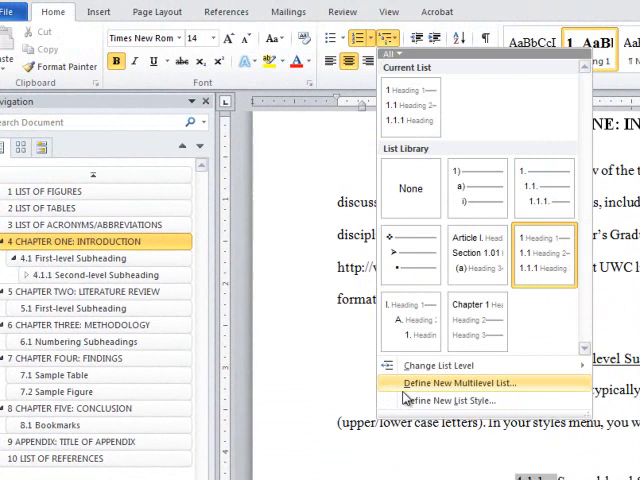
- Define a new multilevel list whose level 1 number format starts with CHAPTER
left_click(448, 384)
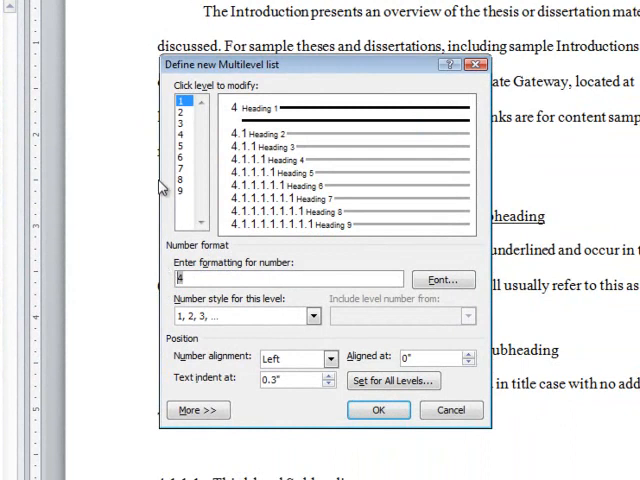
type("CHAPTER")
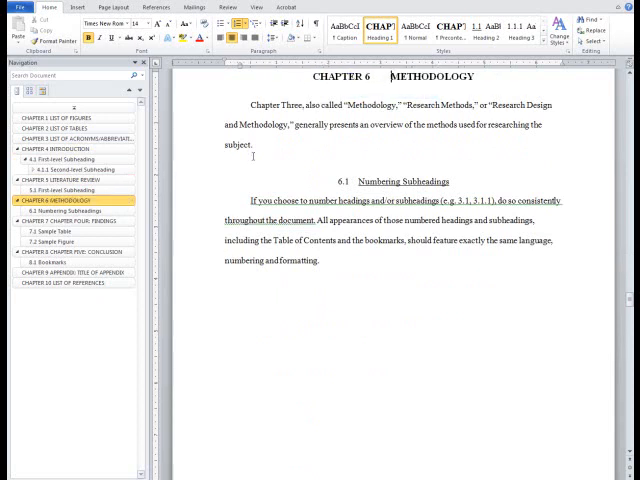
- Jump to Chapter Four Findings and Chapter Five Conclusion in the Navigation Pane
left_click(60, 196)
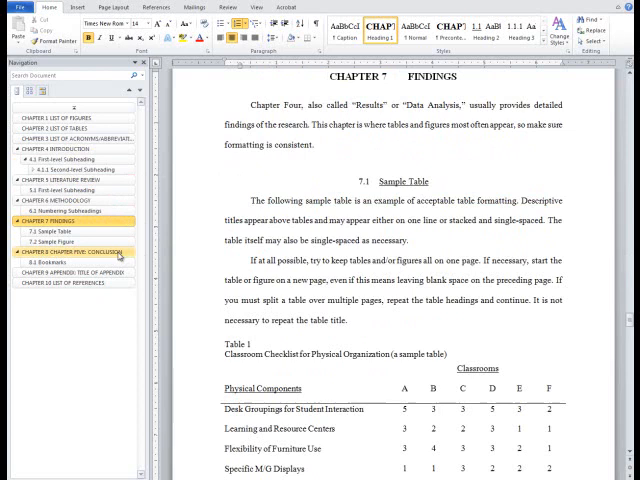
left_click(70, 252)
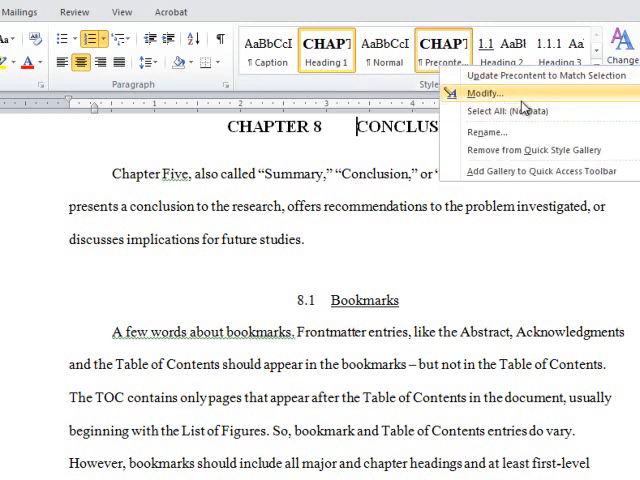
- Modify the Precontent style so its numbering format is None
left_click(496, 92)
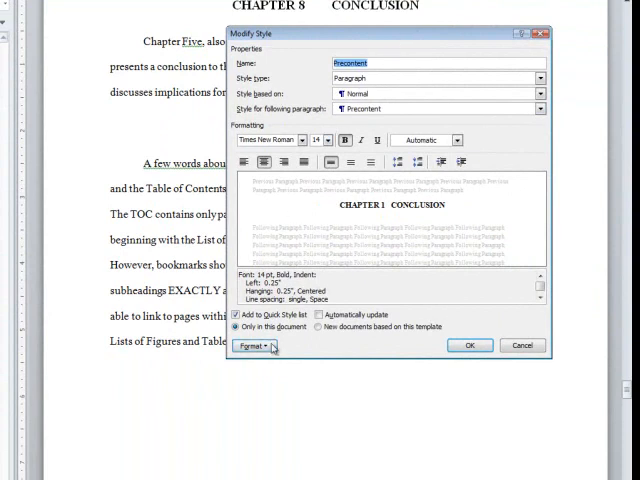
left_click(262, 346)
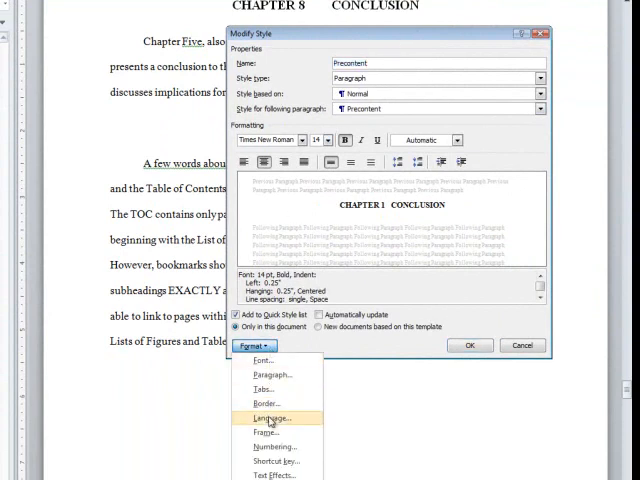
left_click(272, 446)
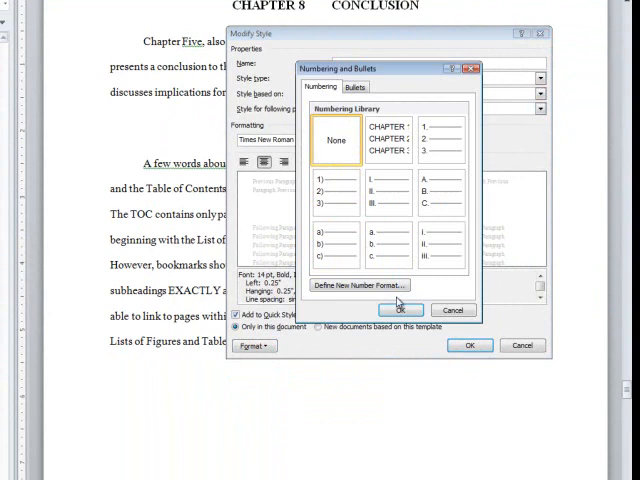
left_click(404, 308)
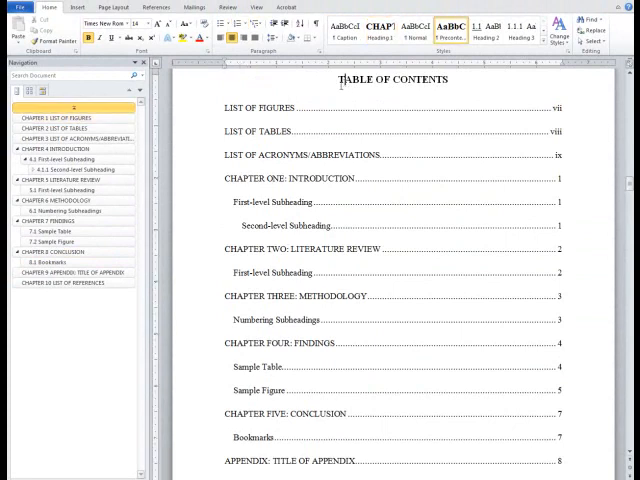
left_click(72, 272)
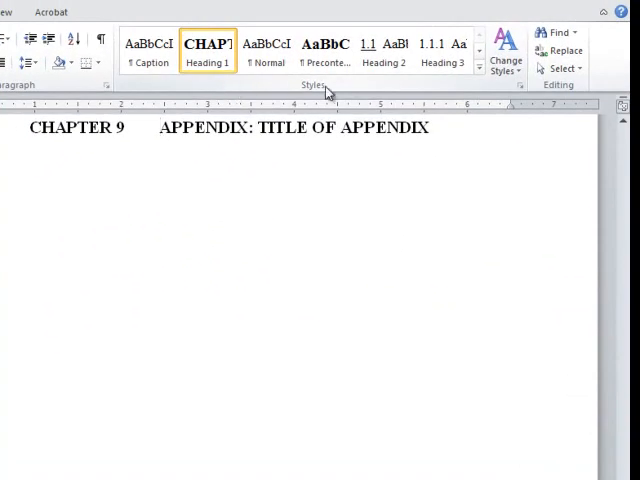
mouse_move(520, 84)
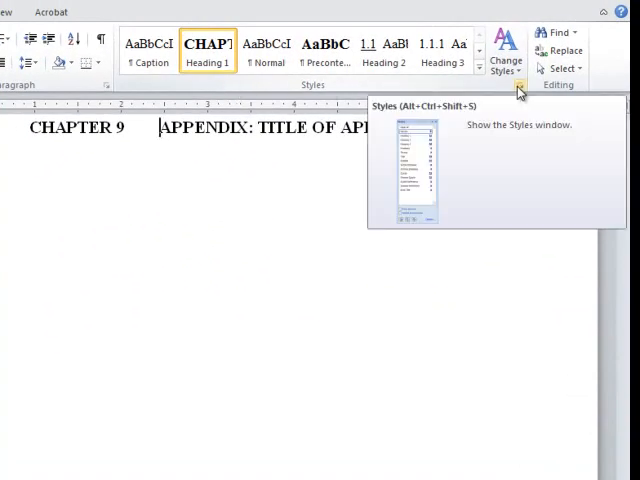
- Create a new style named No Numbers with numbering set to None and save it
left_click(518, 92)
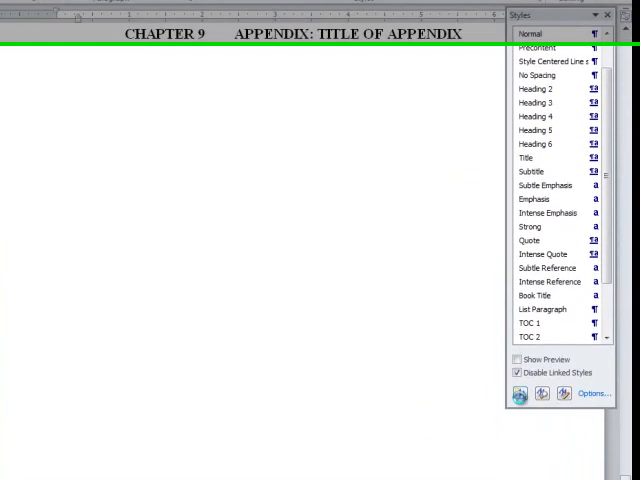
left_click(516, 392)
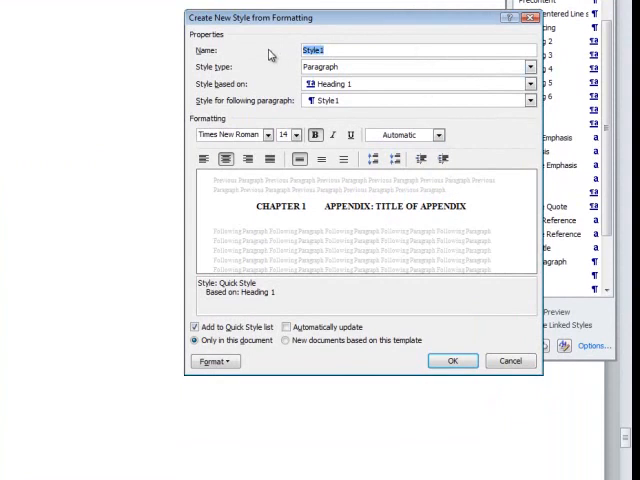
type("No Numbers")
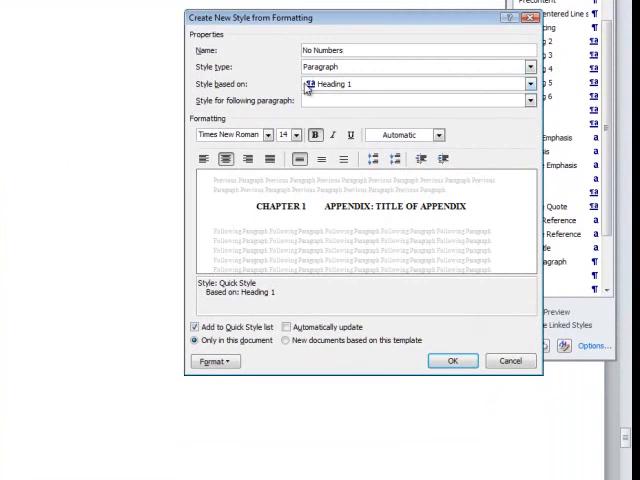
left_click(212, 360)
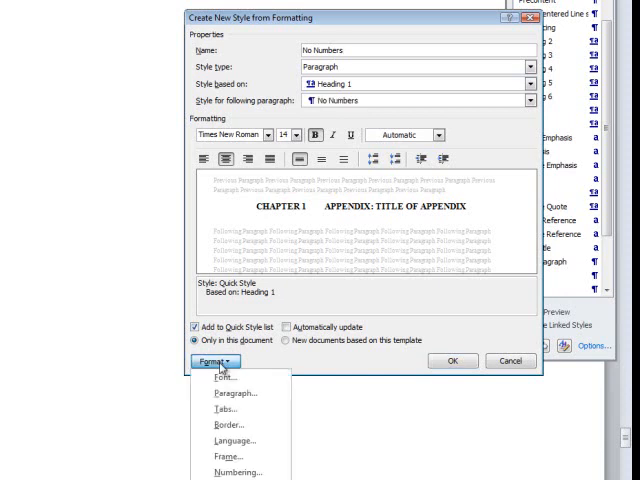
left_click(228, 472)
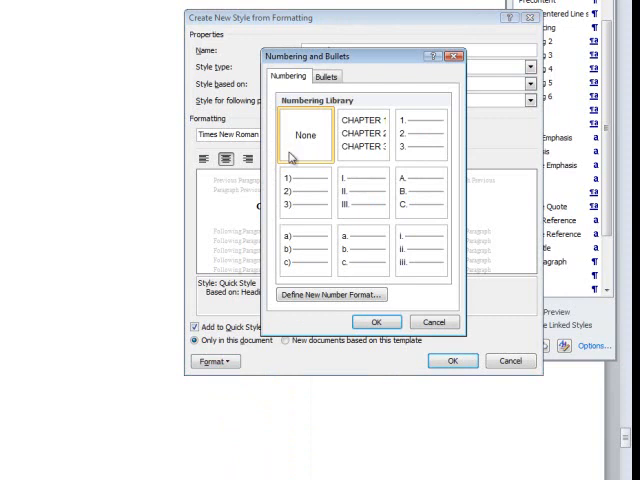
left_click(376, 320)
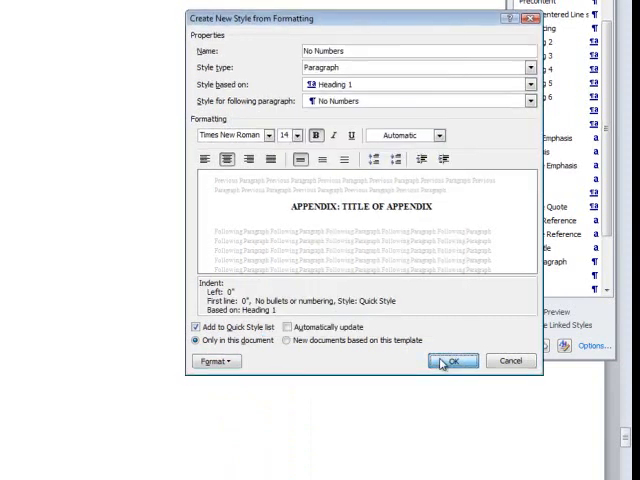
left_click(452, 360)
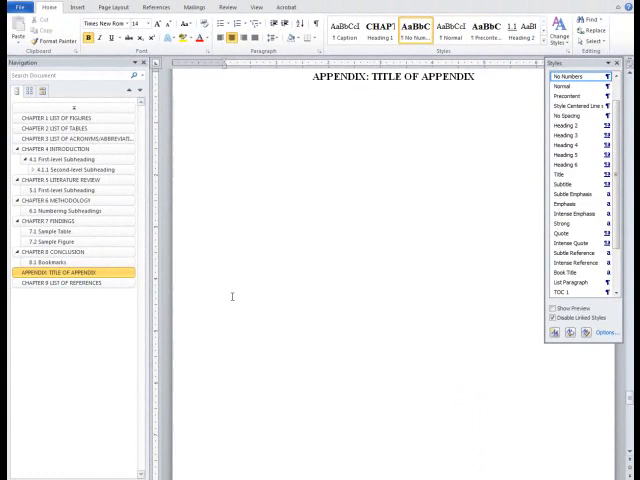
- Apply No Numbers to List of References, Tables and Figures headings, then update the table of contents
left_click(56, 280)
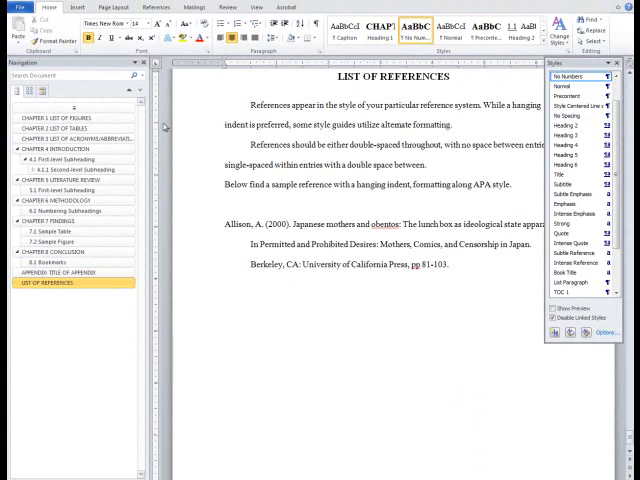
left_click(56, 138)
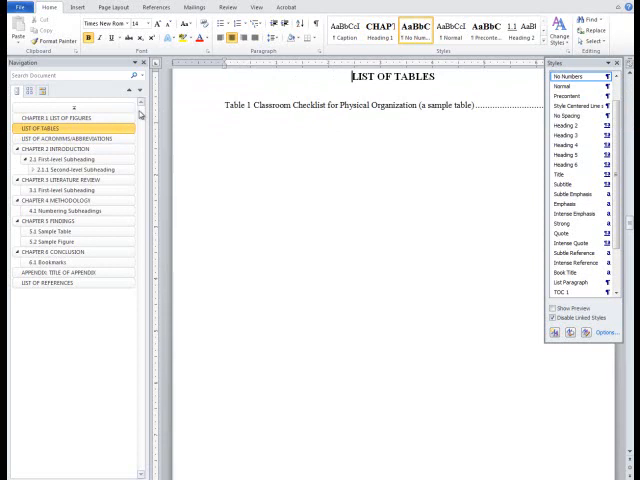
left_click(50, 116)
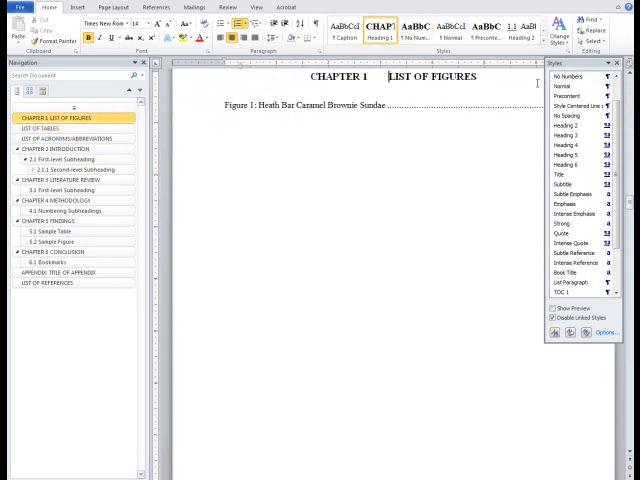
scroll("down", 3)
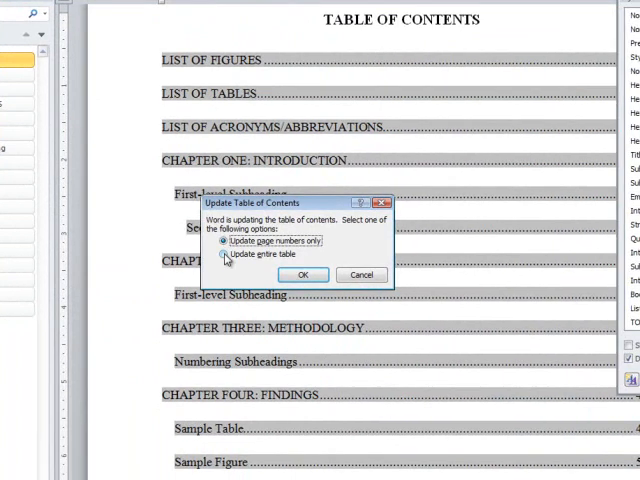
left_click(304, 276)
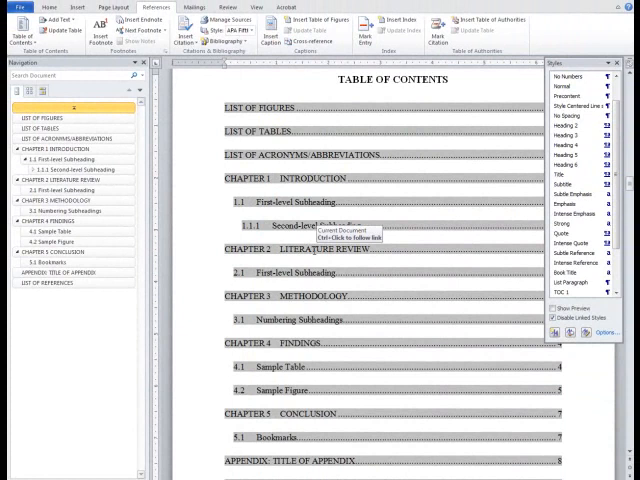
mouse_move(312, 188)
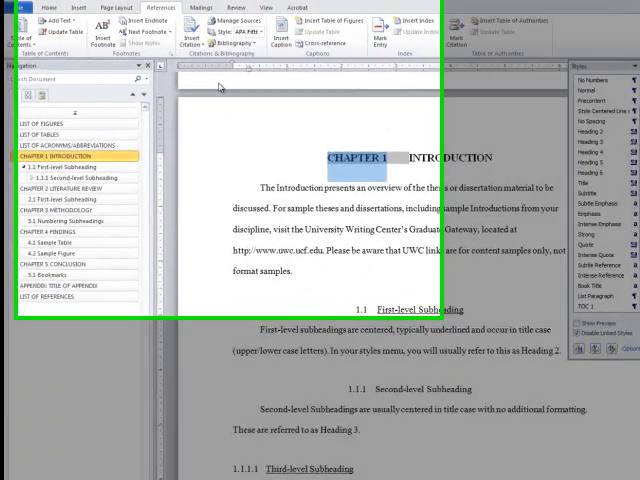
- Set the chapter numbering's Follow number with option to Space and apply it
left_click(44, 12)
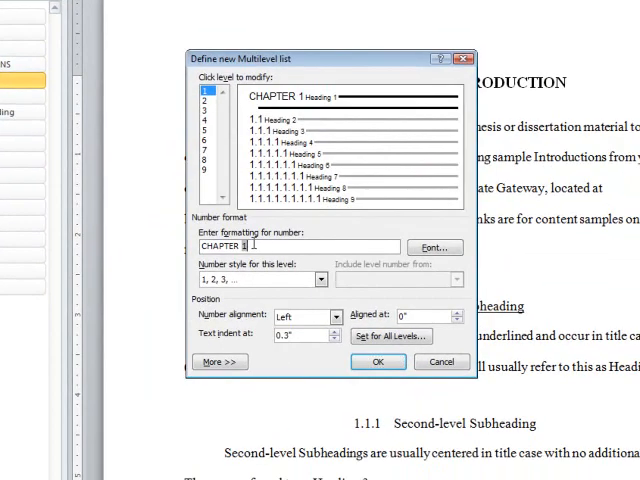
mouse_move(256, 246)
type(":")
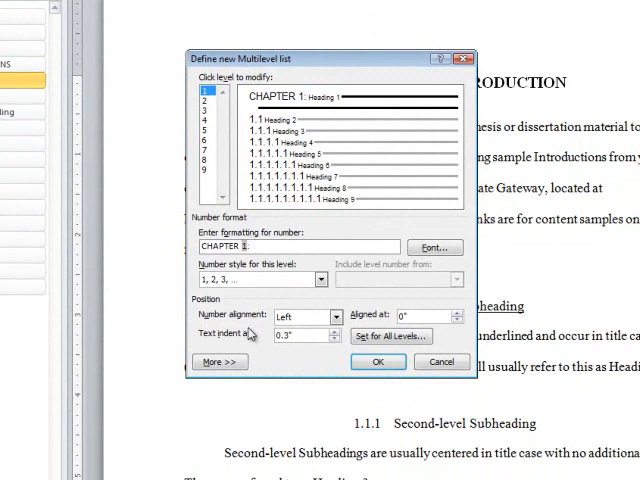
left_click(218, 360)
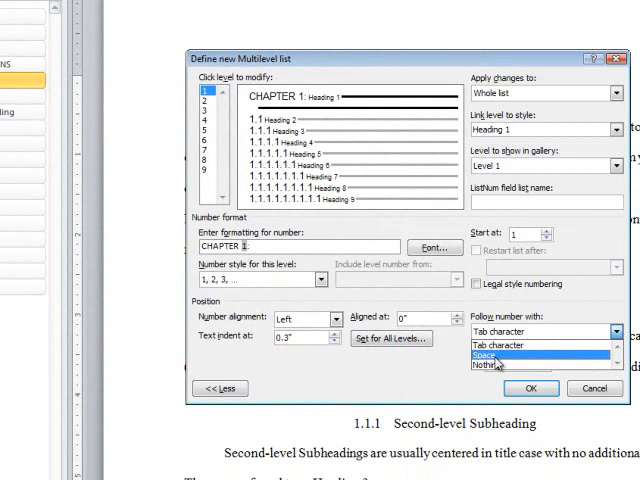
left_click(496, 356)
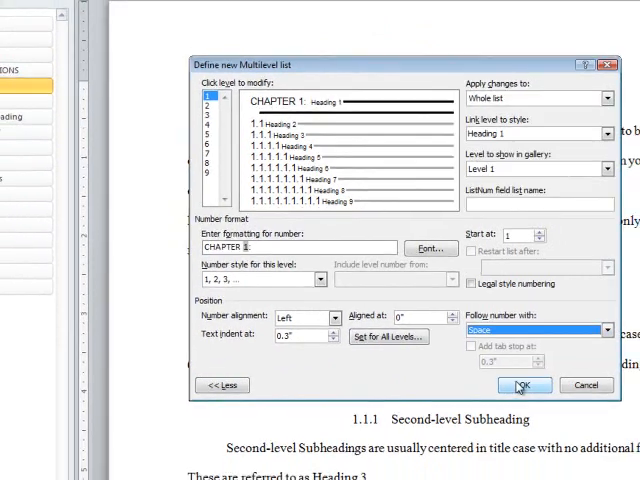
left_click(524, 384)
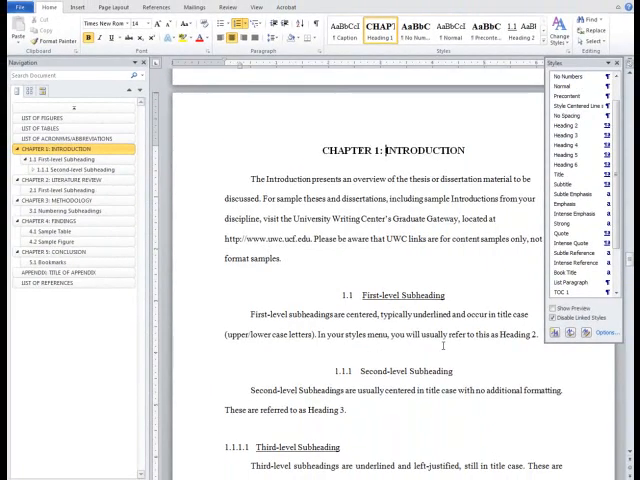